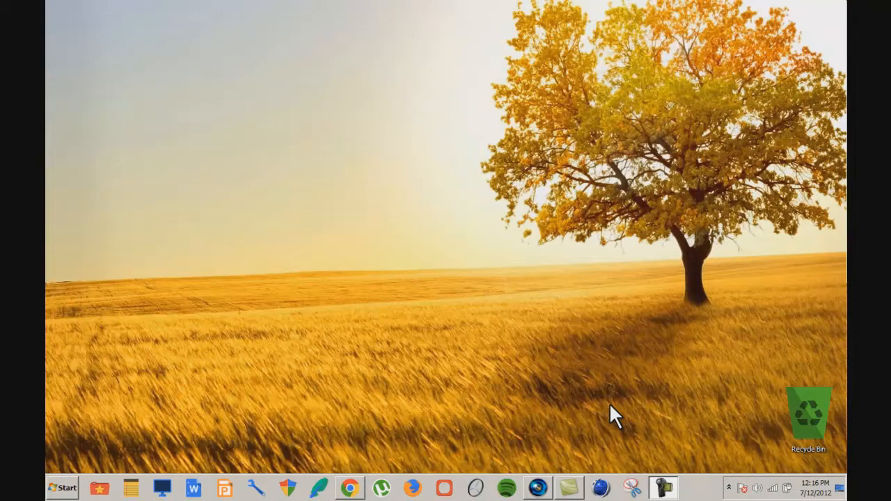
{"action": "mouse_move", "coordinate": [700, 477]}
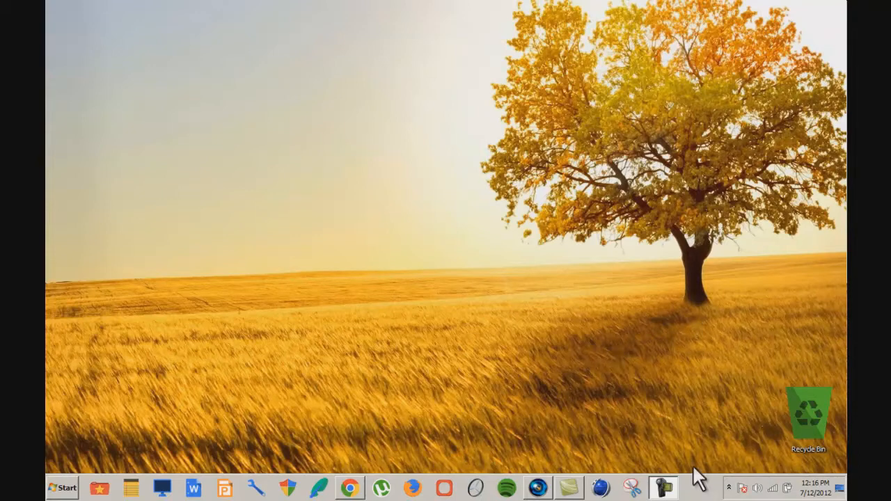
{"action": "mouse_move", "coordinate": [557, 477]}
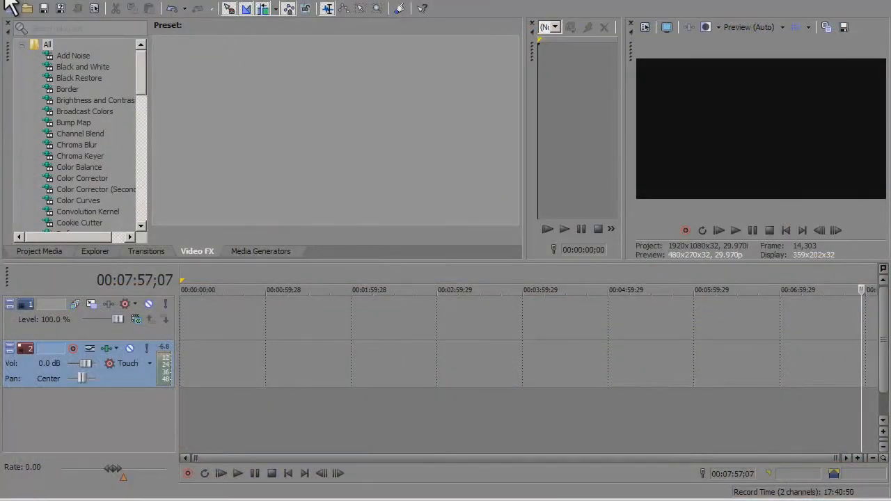
Import the Forza Motorsport 4 video from Downloads onto the timeline
{"action": "left_click", "coordinate": [27, 8]}
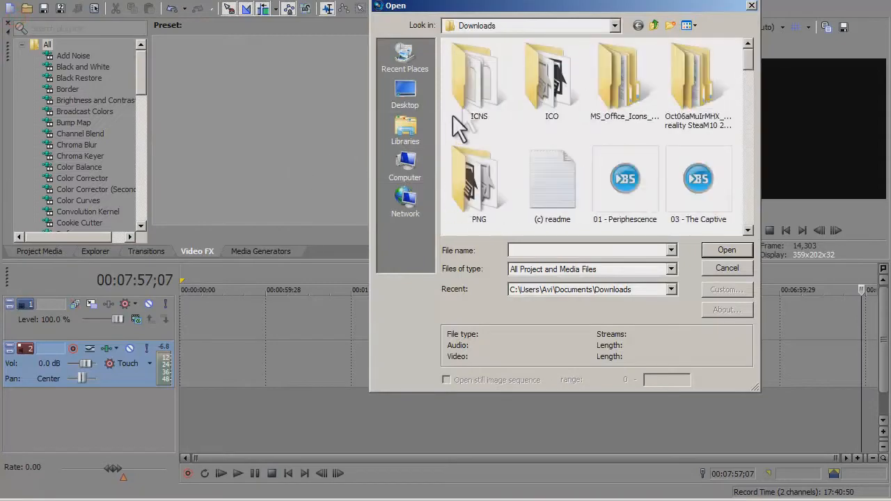
{"action": "left_click", "coordinate": [479, 76]}
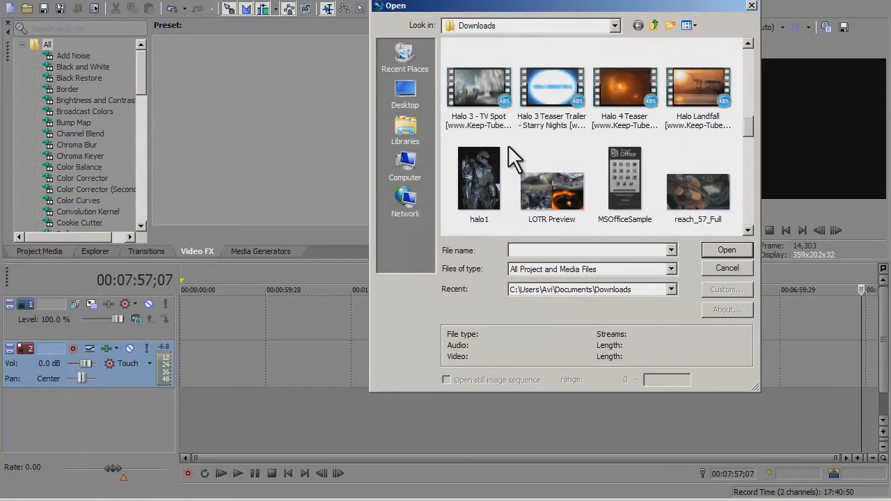
{"action": "scroll", "scroll_direction": "up", "scroll_amount": 3}
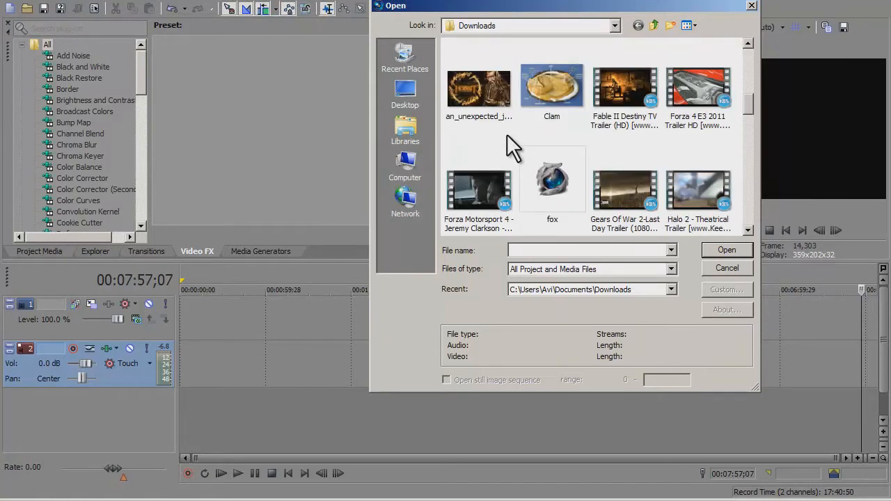
{"action": "left_click", "coordinate": [478, 190]}
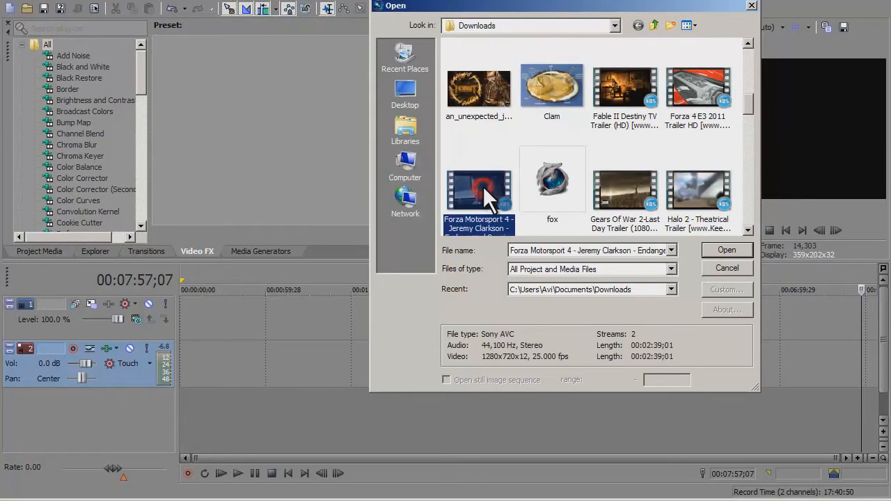
{"action": "left_click", "coordinate": [727, 250]}
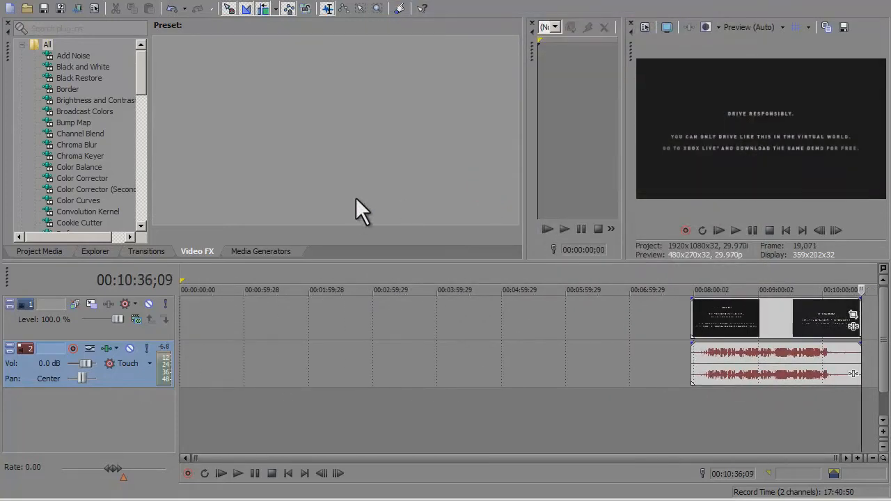
{"action": "mouse_move", "coordinate": [567, 327]}
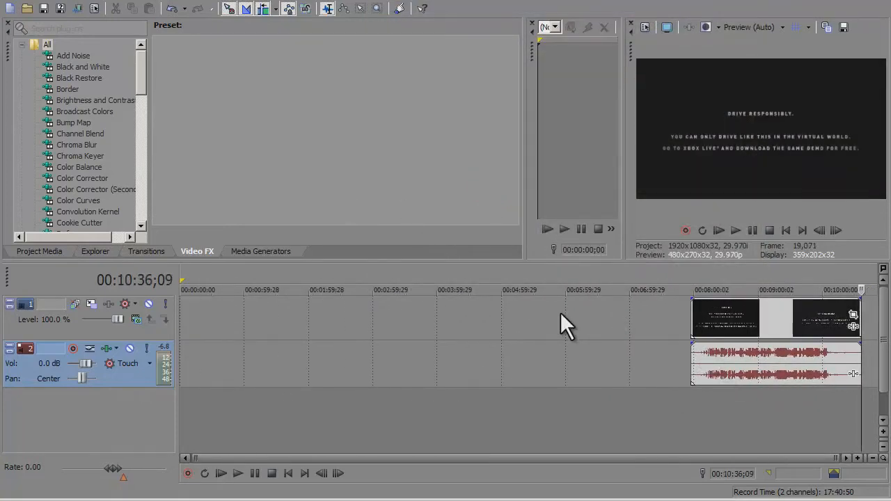
{"action": "mouse_move", "coordinate": [564, 330]}
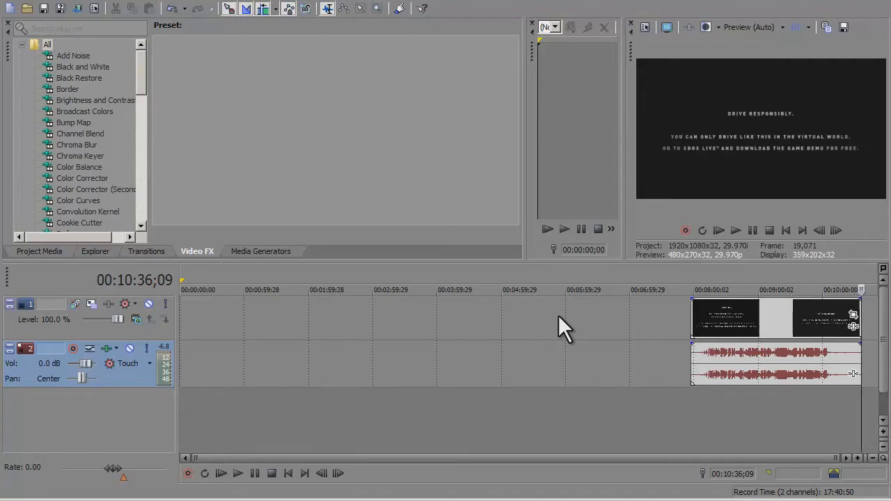
{"action": "mouse_move", "coordinate": [560, 324]}
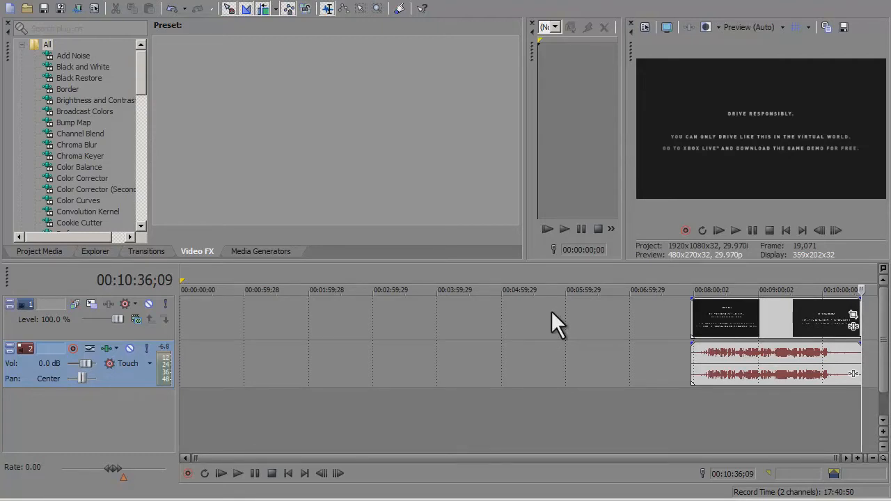
{"action": "mouse_move", "coordinate": [721, 324]}
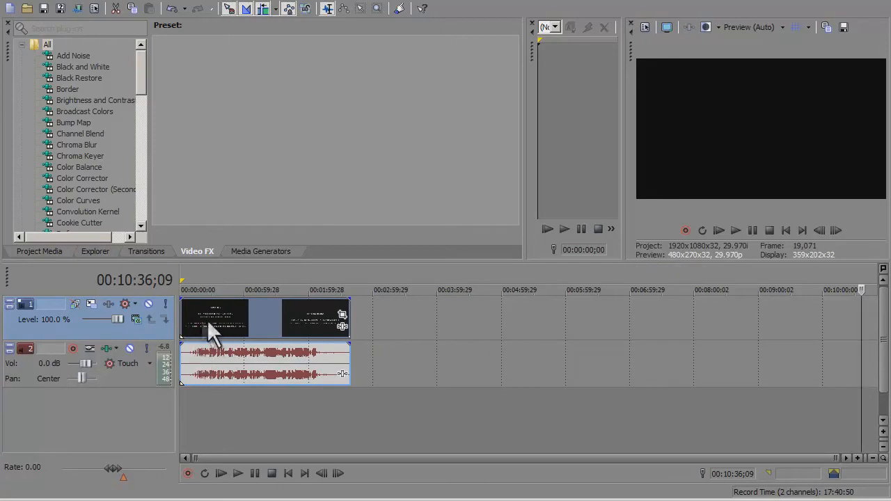
{"action": "mouse_move", "coordinate": [278, 332]}
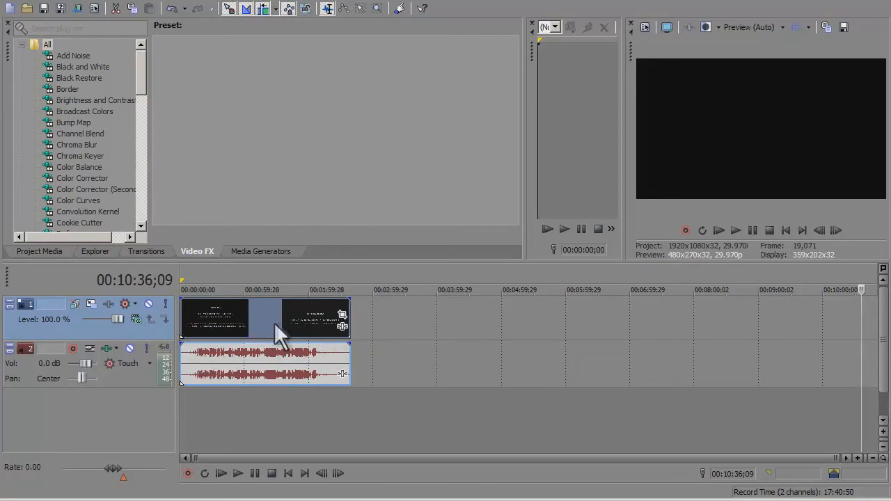
{"action": "mouse_move", "coordinate": [278, 279]}
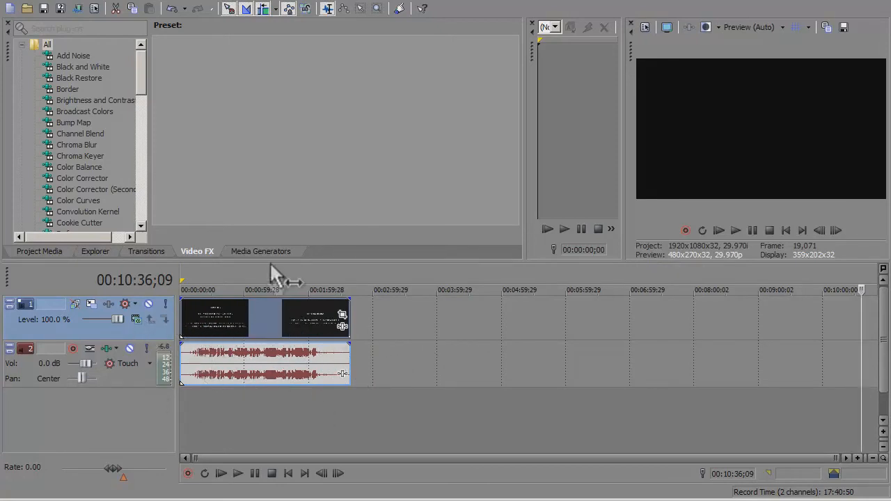
{"action": "mouse_move", "coordinate": [236, 359]}
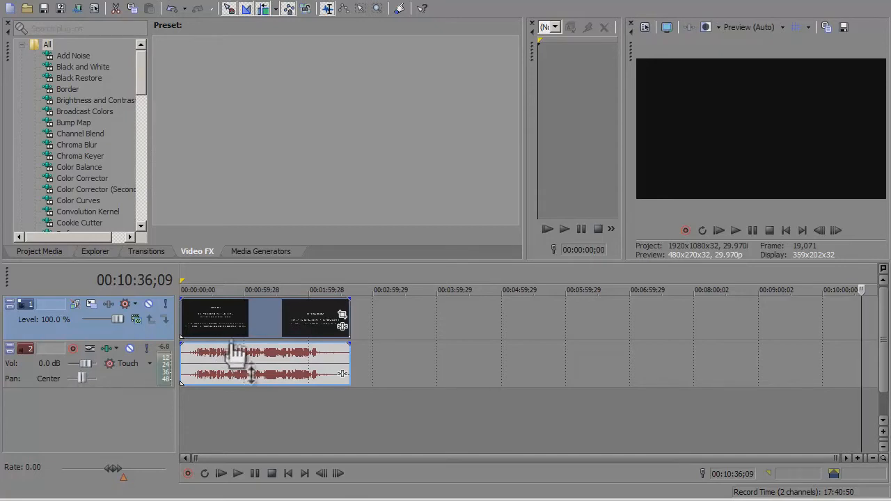
Clear the Forza clip's group, then delete its video event, keeping the audio
{"action": "right_click", "coordinate": [216, 321]}
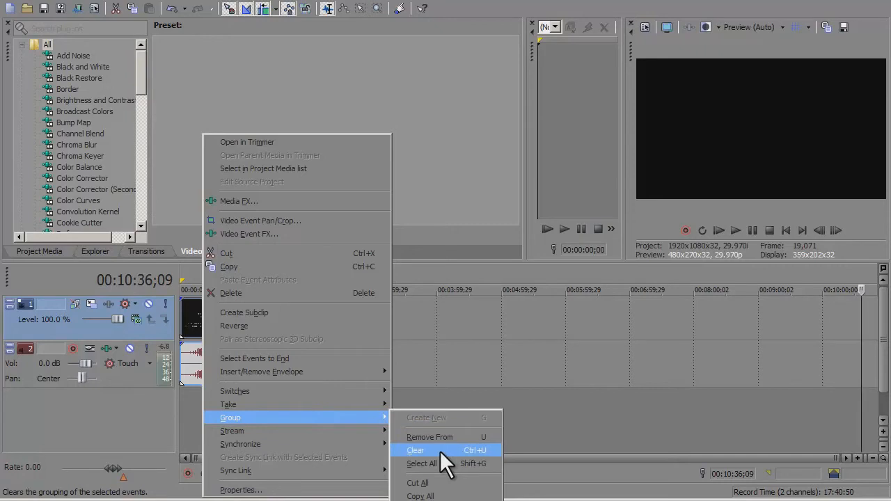
{"action": "left_click", "coordinate": [415, 450]}
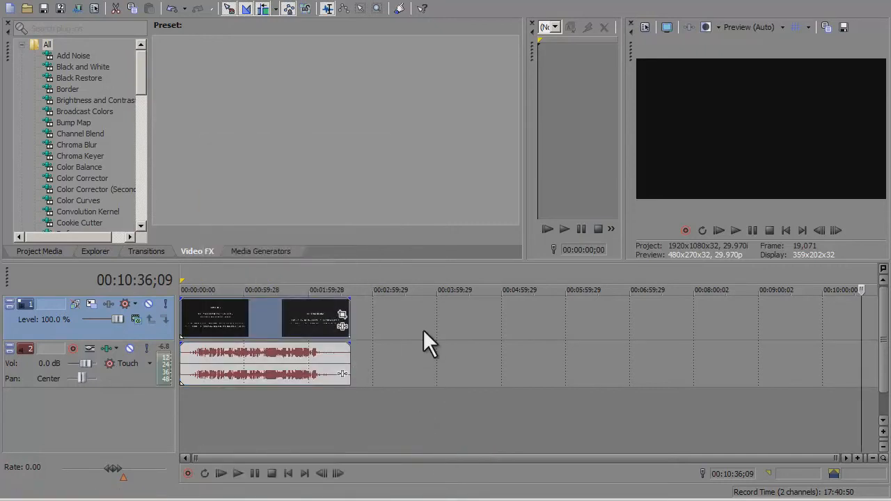
{"action": "mouse_move", "coordinate": [271, 331]}
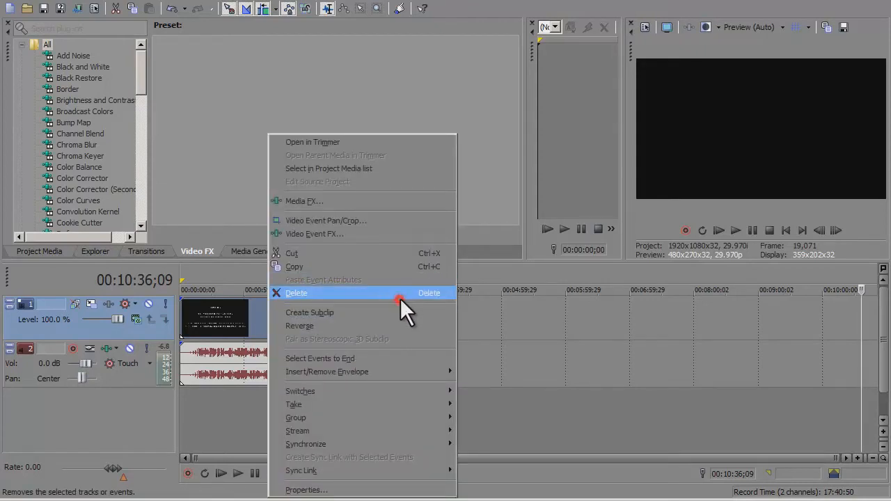
{"action": "left_click", "coordinate": [297, 293]}
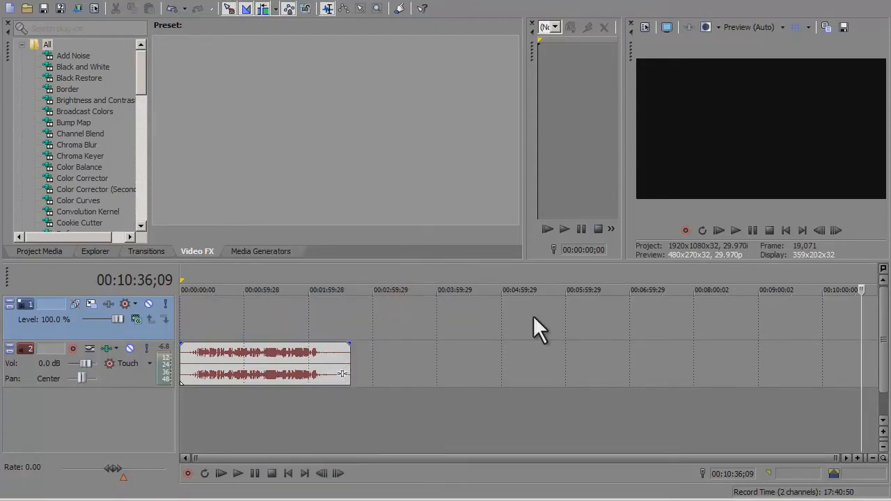
{"action": "mouse_move", "coordinate": [494, 262]}
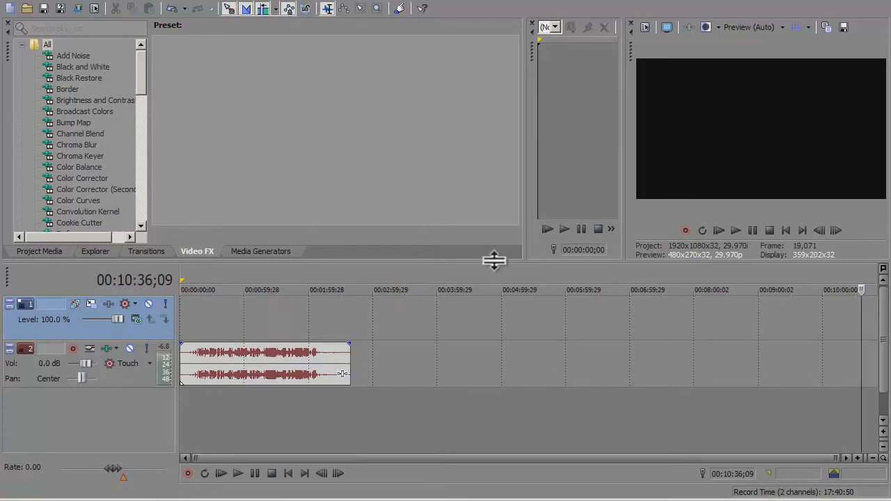
{"action": "mouse_move", "coordinate": [484, 263]}
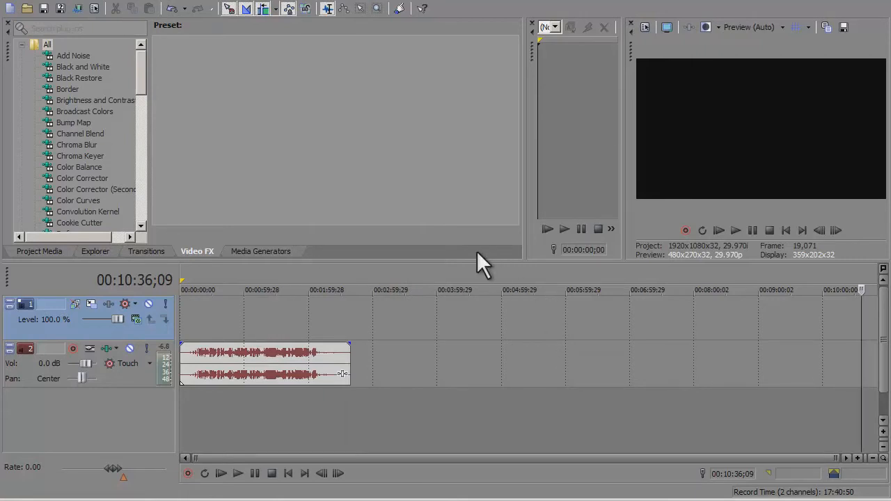
{"action": "mouse_move", "coordinate": [474, 272]}
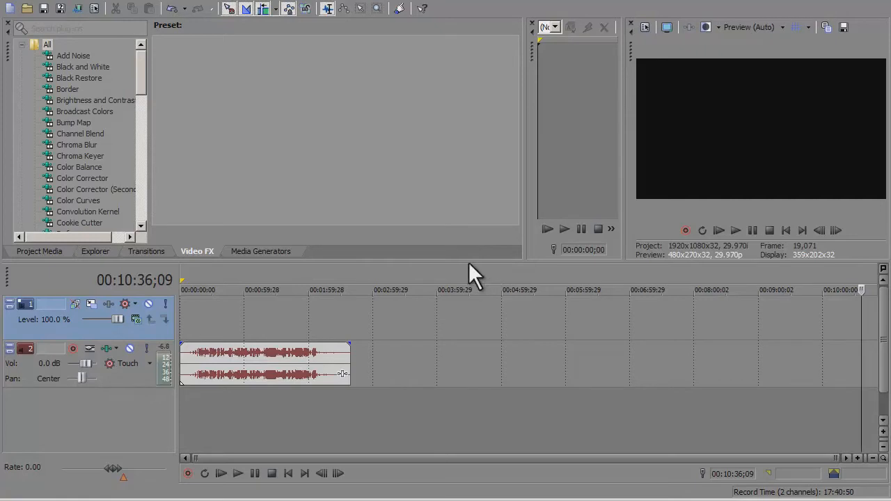
{"action": "mouse_move", "coordinate": [465, 263]}
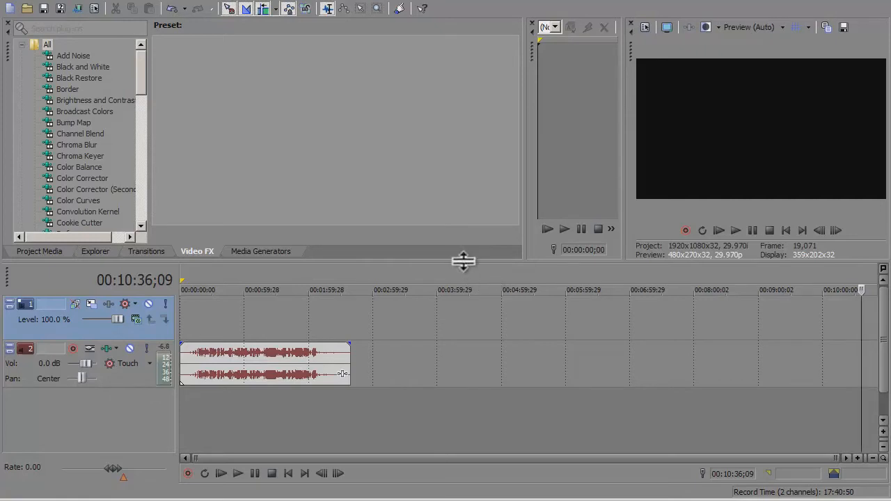
{"action": "mouse_move", "coordinate": [463, 271]}
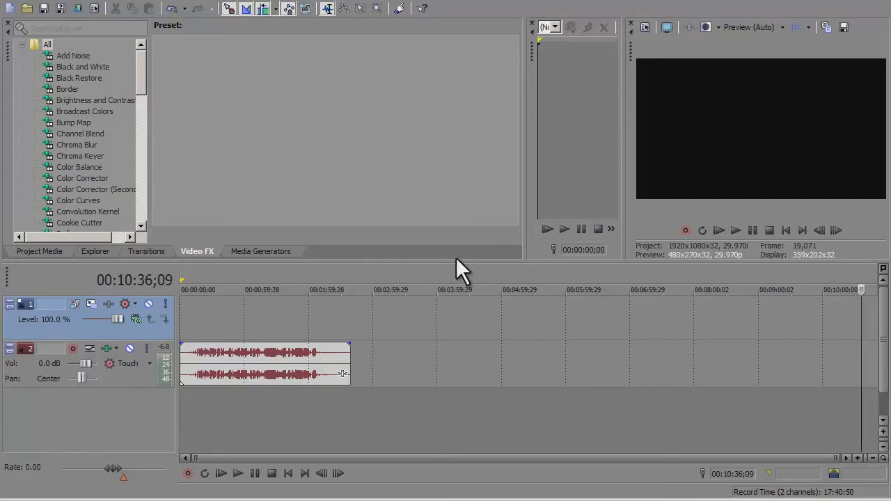
{"action": "mouse_move", "coordinate": [467, 266]}
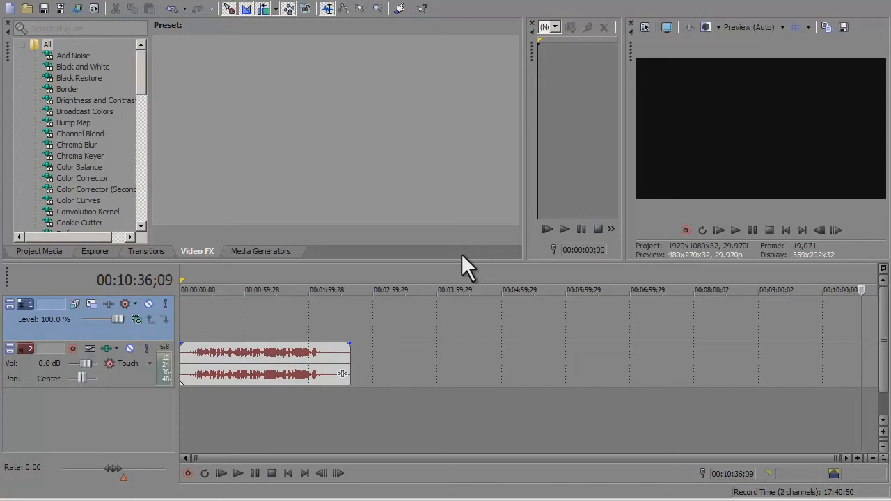
{"action": "mouse_move", "coordinate": [254, 345]}
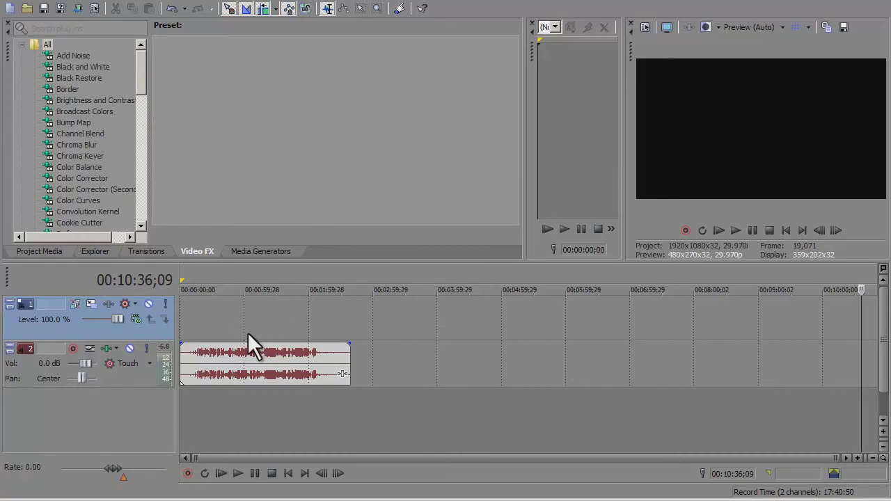
{"action": "mouse_move", "coordinate": [303, 331]}
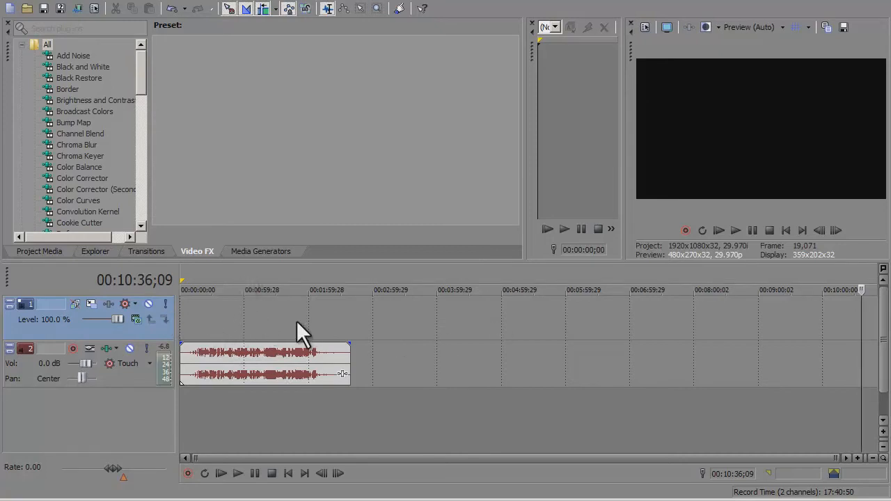
{"action": "mouse_move", "coordinate": [484, 362]}
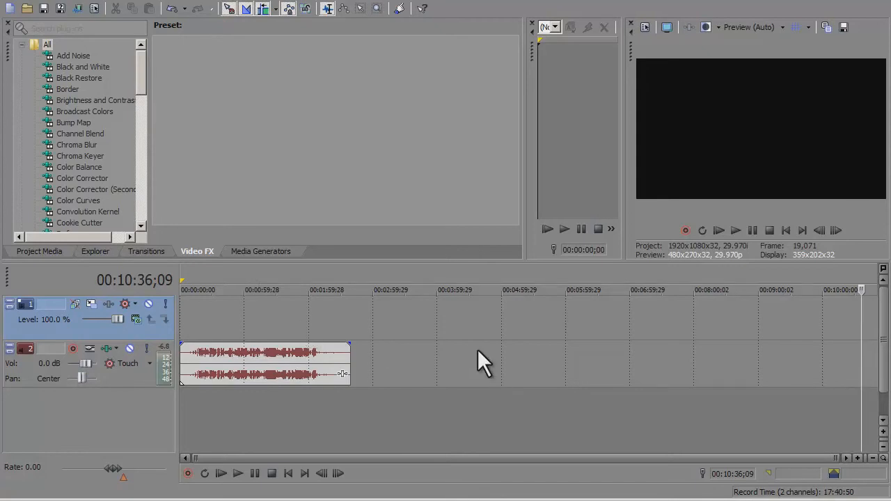